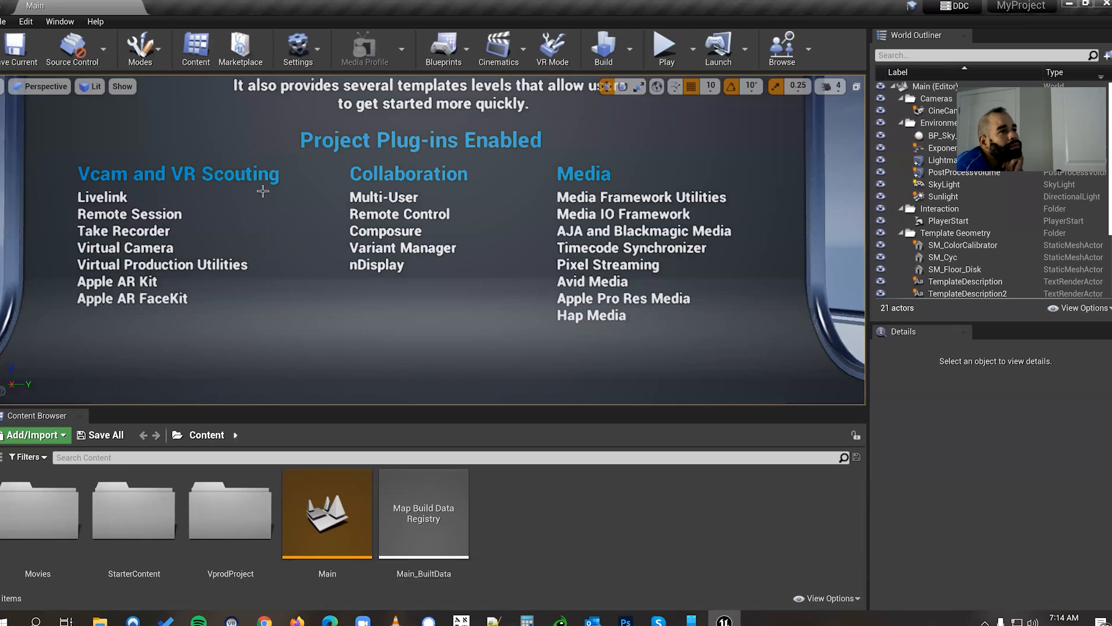
mouse_move(304, 239)
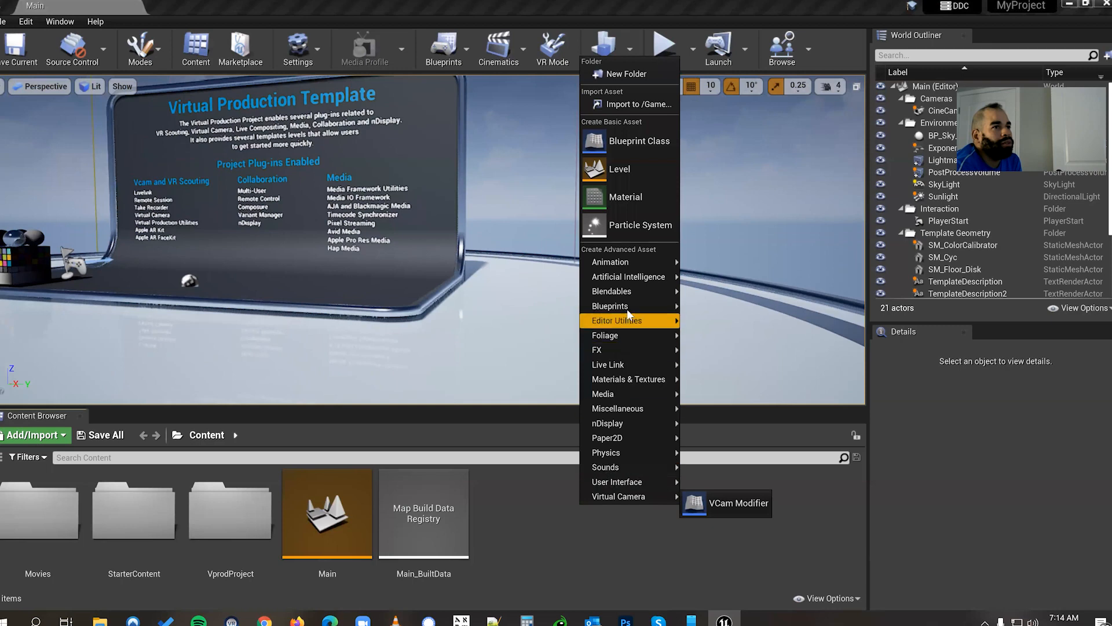
mouse_move(609, 306)
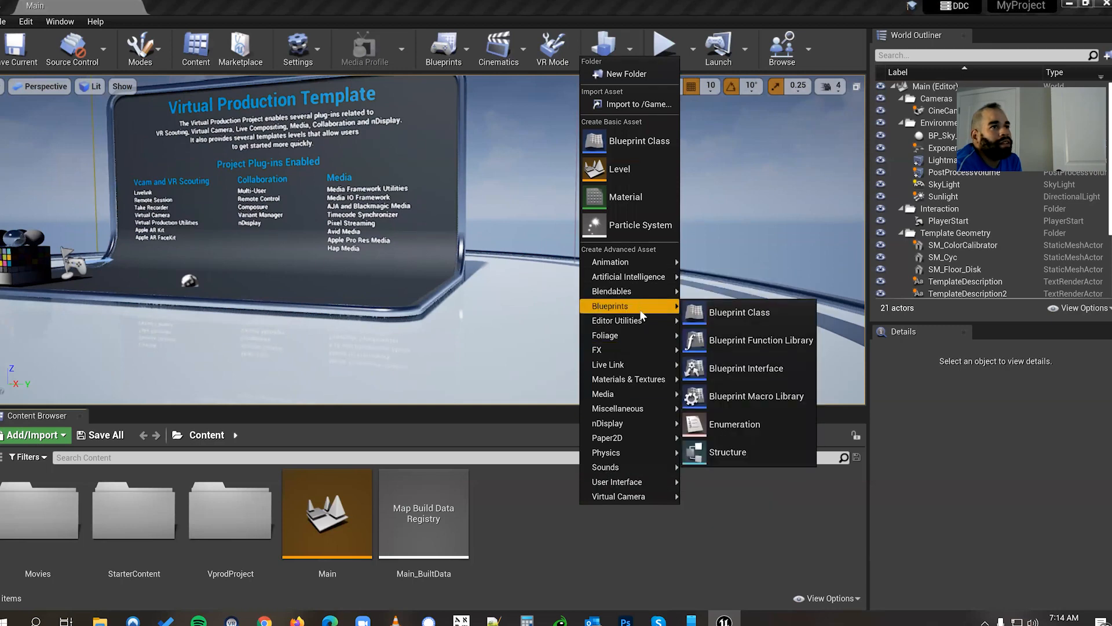
Step: Create an AJA folder in Content and add a new Media Bundle inside it
click(624, 74)
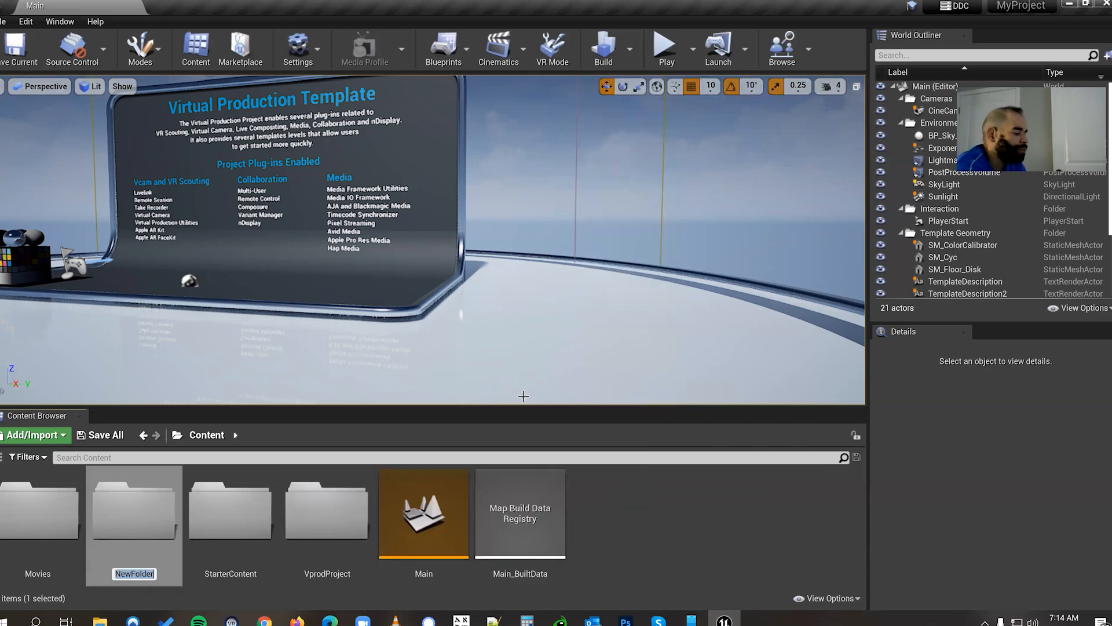
text(AJA)
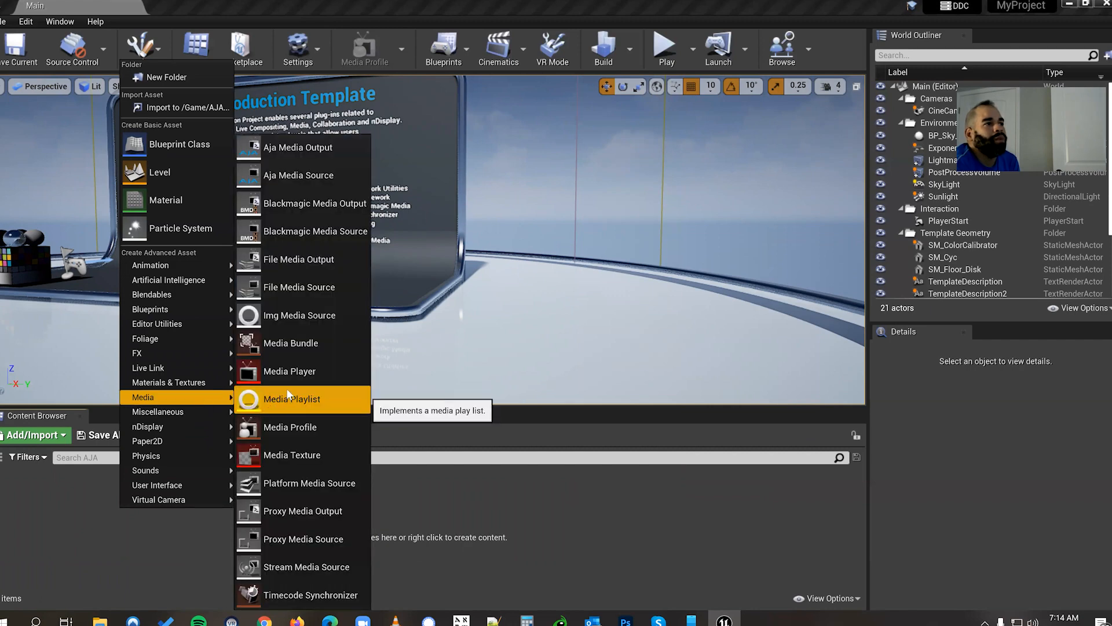
mouse_move(291, 344)
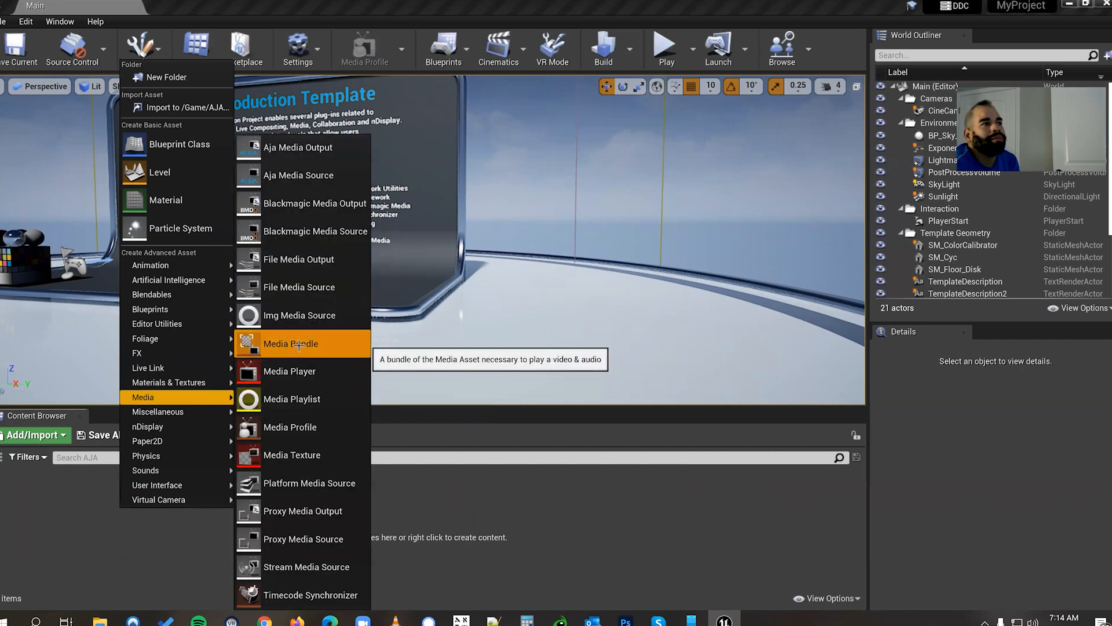
click(290, 344)
text(AJANewMediaBundle)
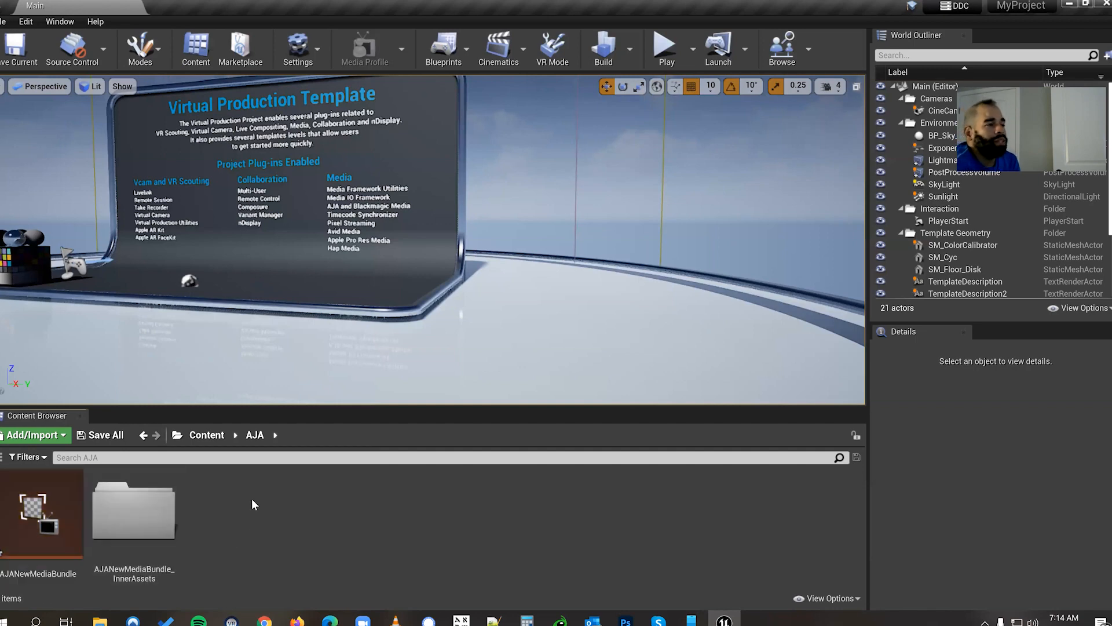
mouse_move(157, 512)
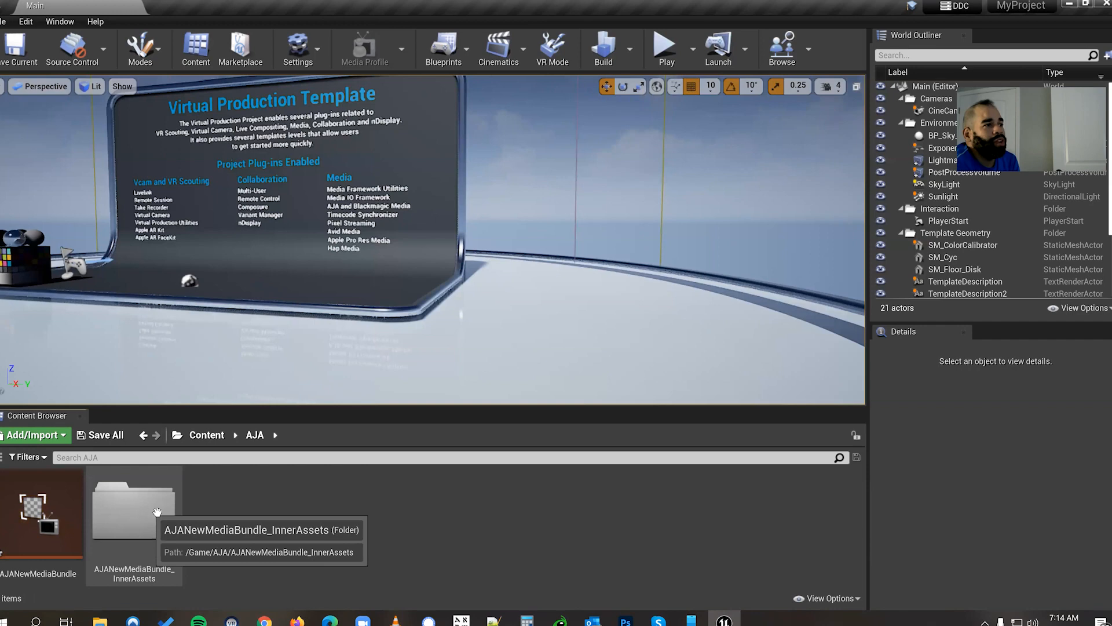
click(133, 511)
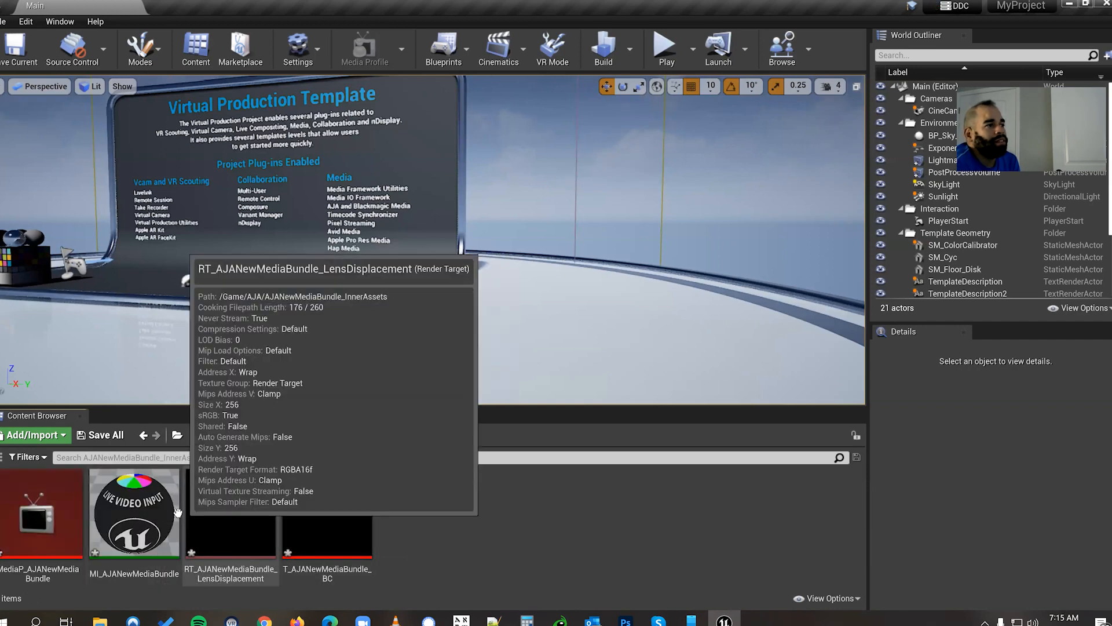
mouse_move(42, 470)
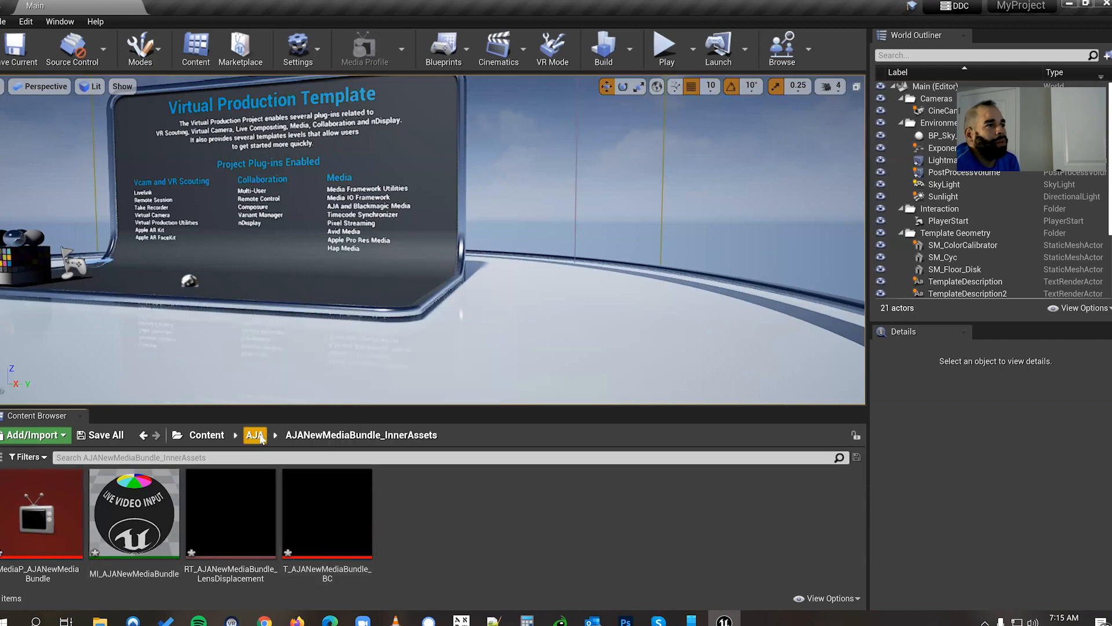
click(254, 435)
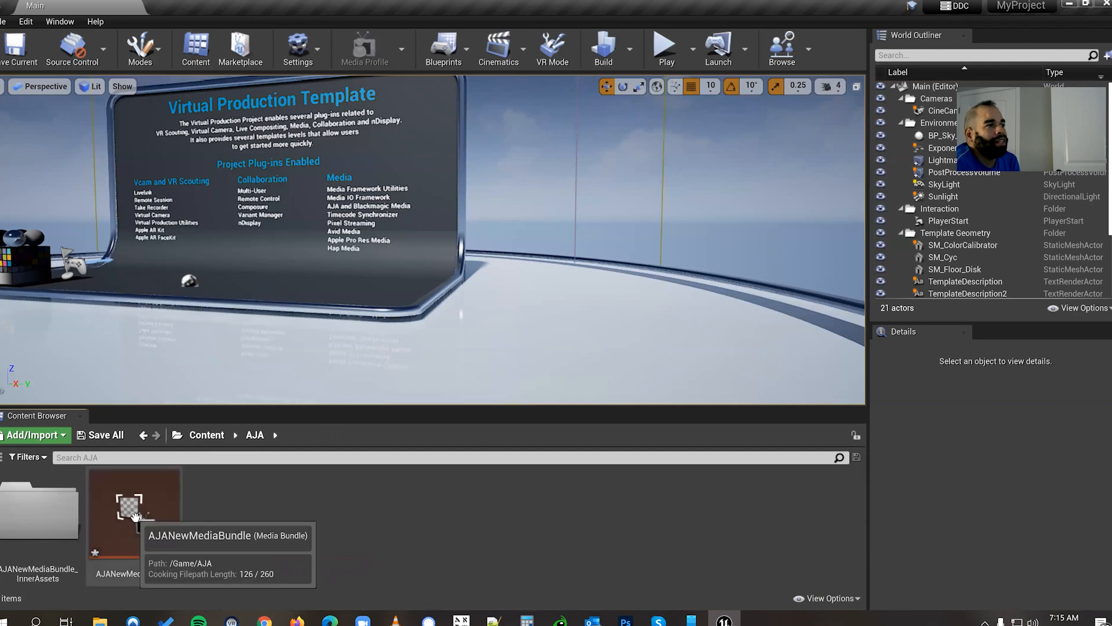
Step: Set AJANewMediaBundle's source to Aja Media Source and expand its AJA device settings
double_click(134, 505)
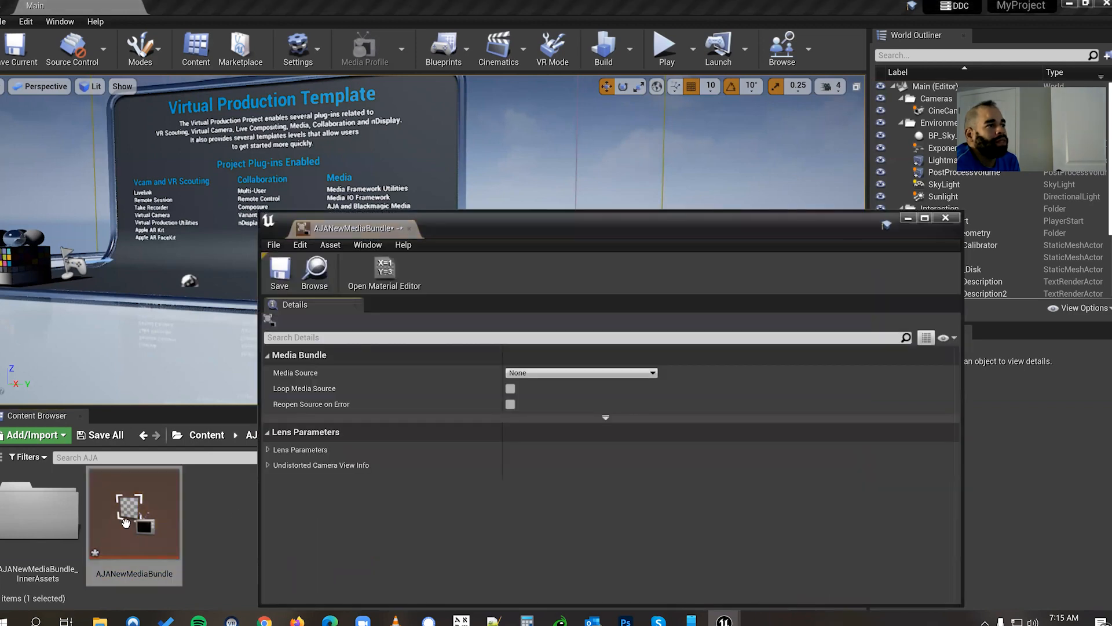
mouse_move(507, 230)
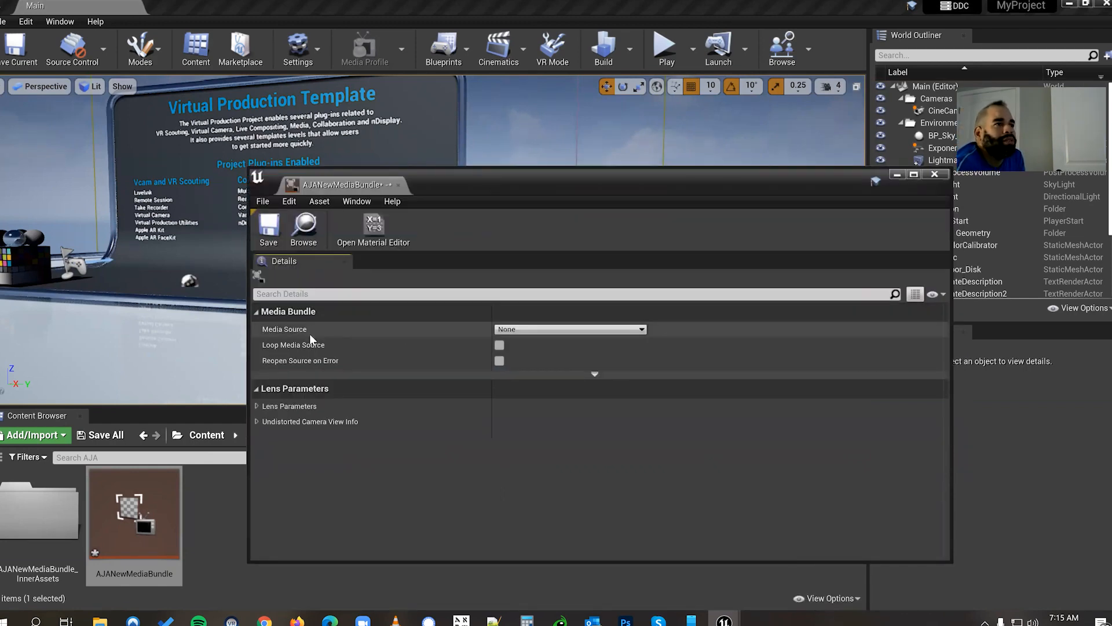
click(639, 329)
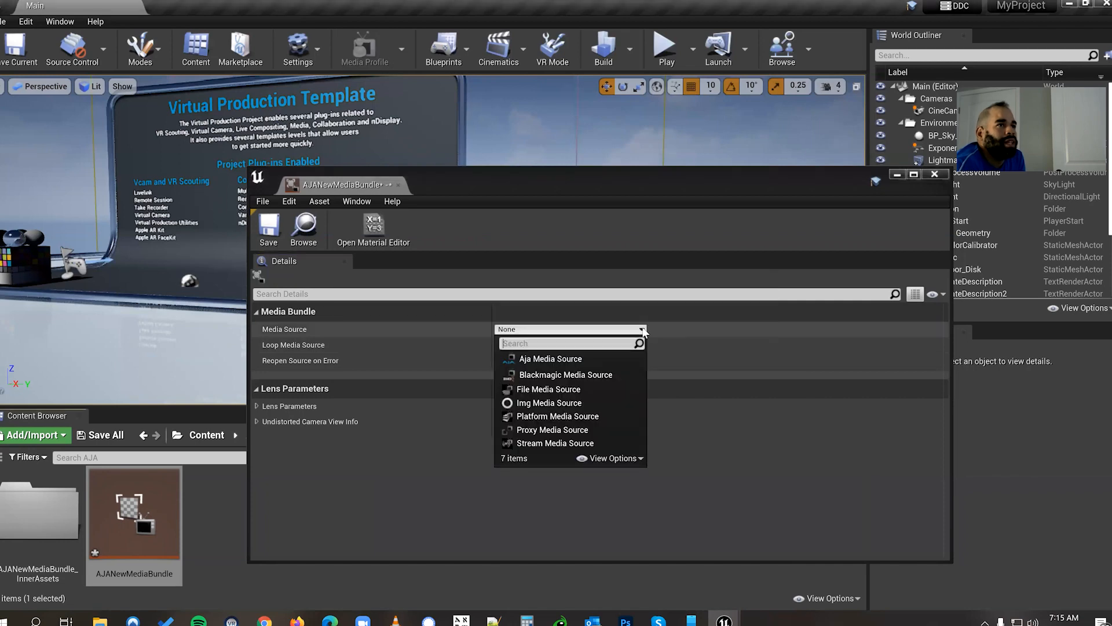
mouse_move(551, 358)
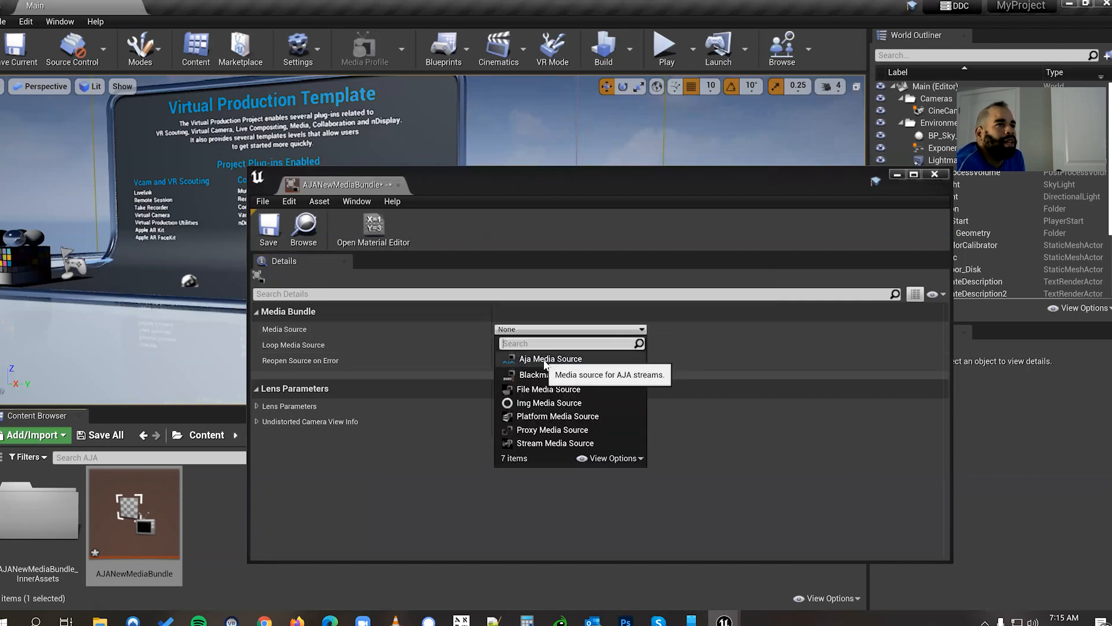
click(550, 358)
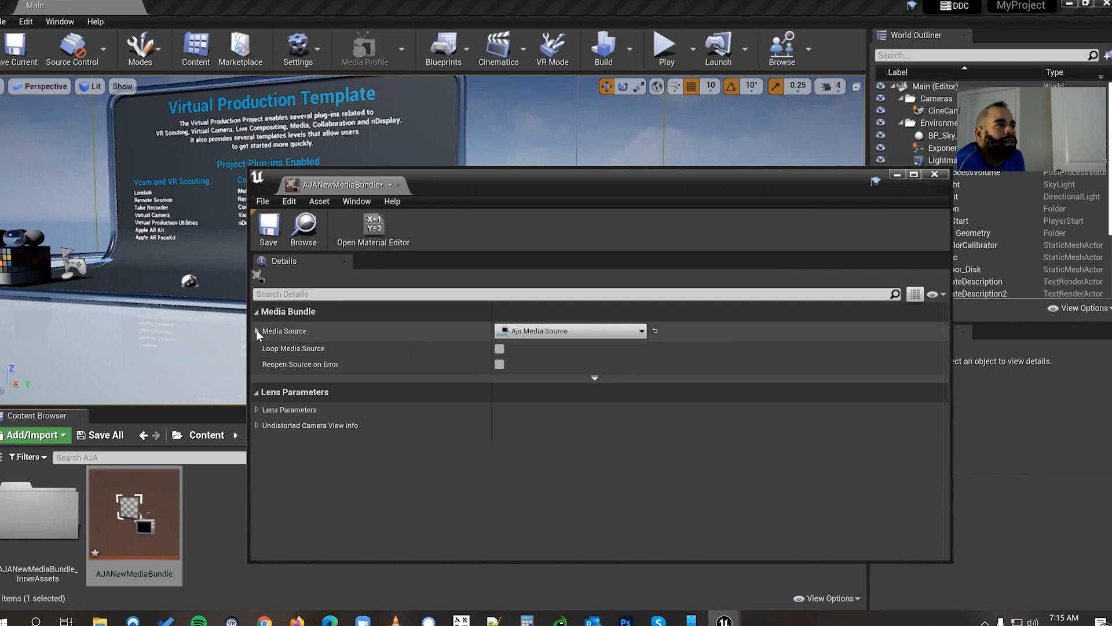
click(256, 331)
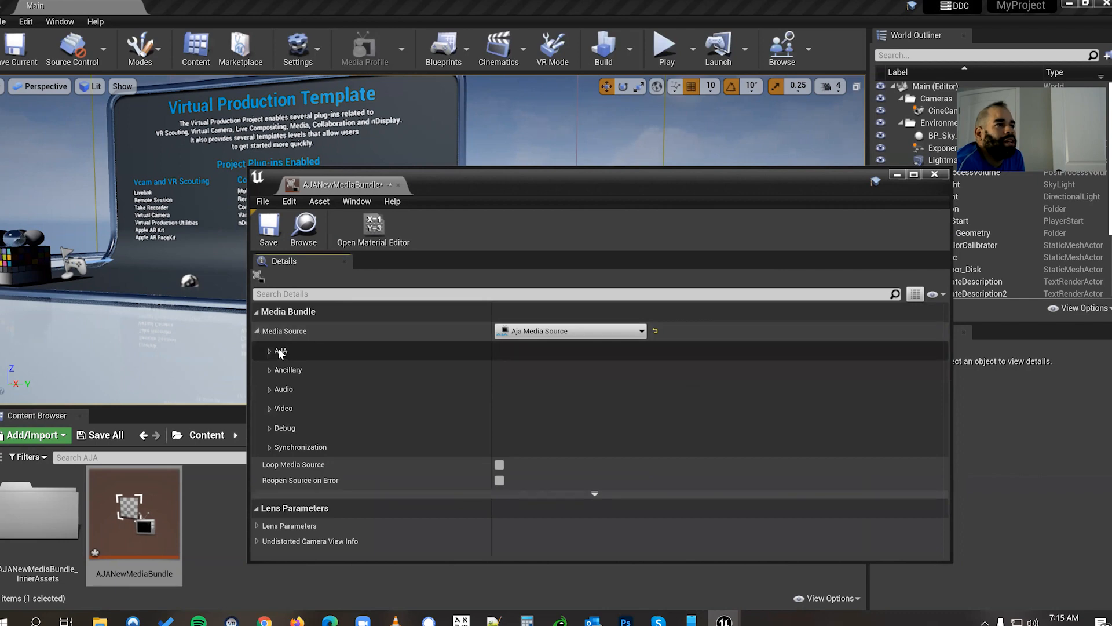
click(269, 350)
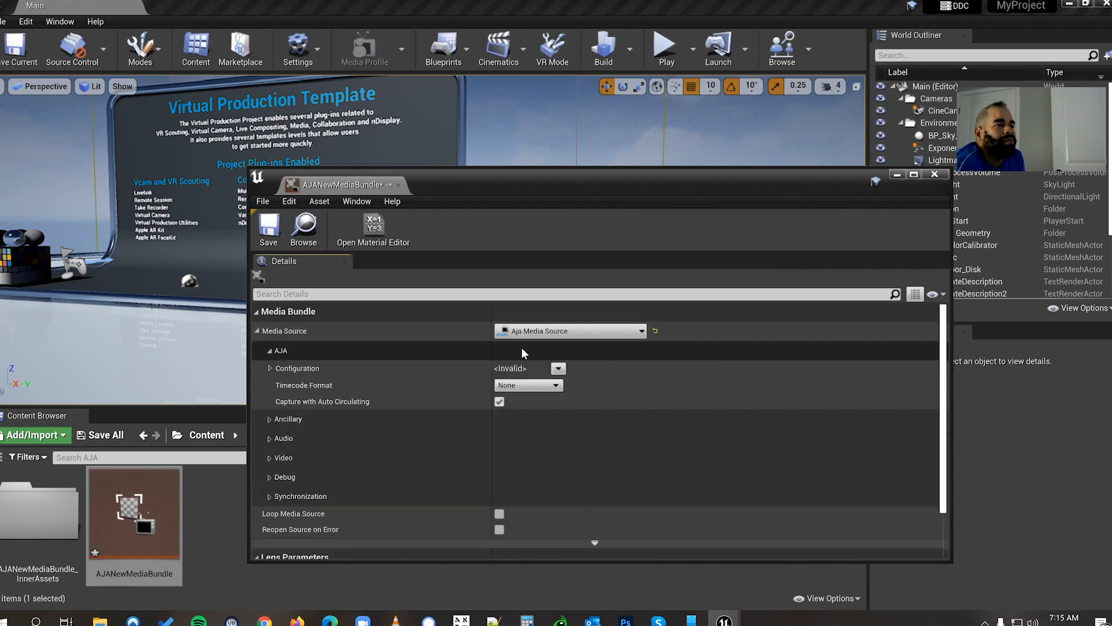
mouse_move(291, 369)
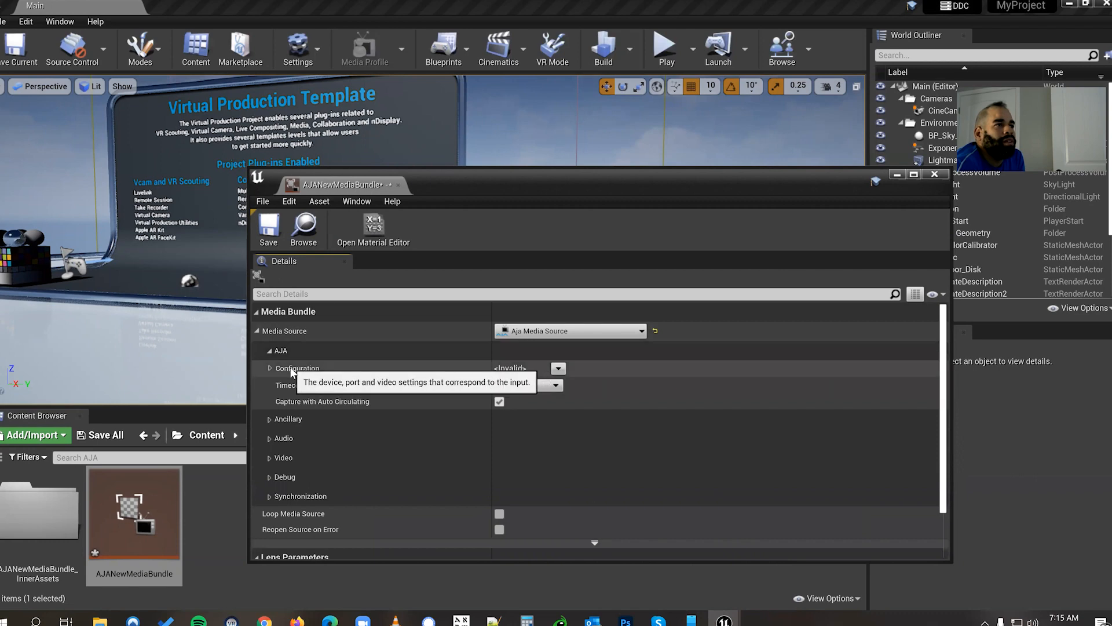
mouse_move(287, 379)
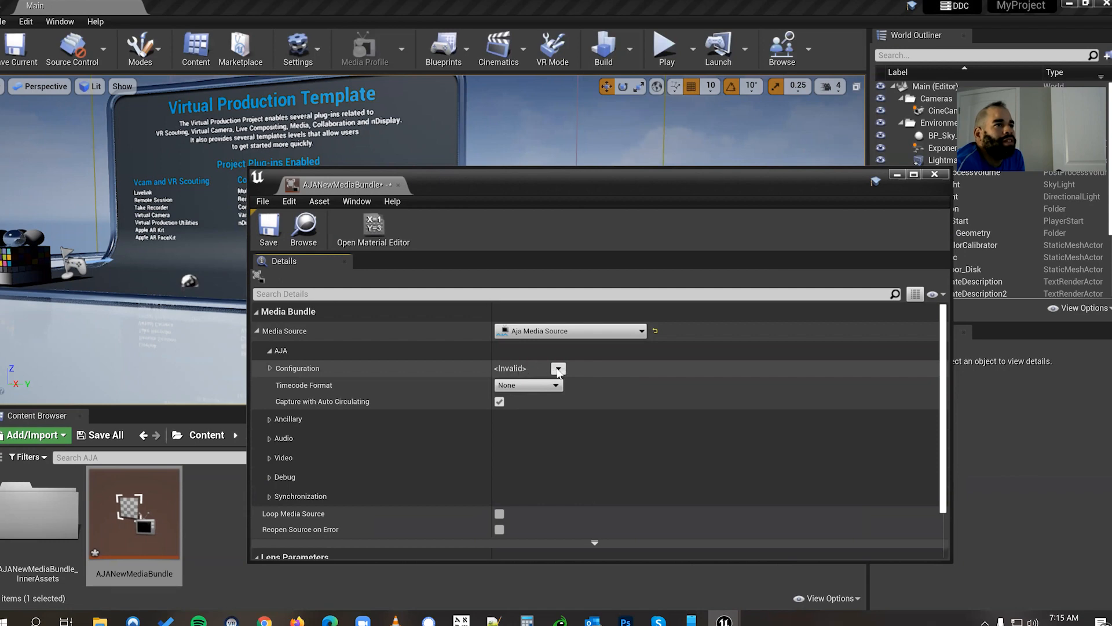
Step: Apply the Kona4, Single Link 2, 1080p Progressive 23.976 fps input configuration
click(559, 368)
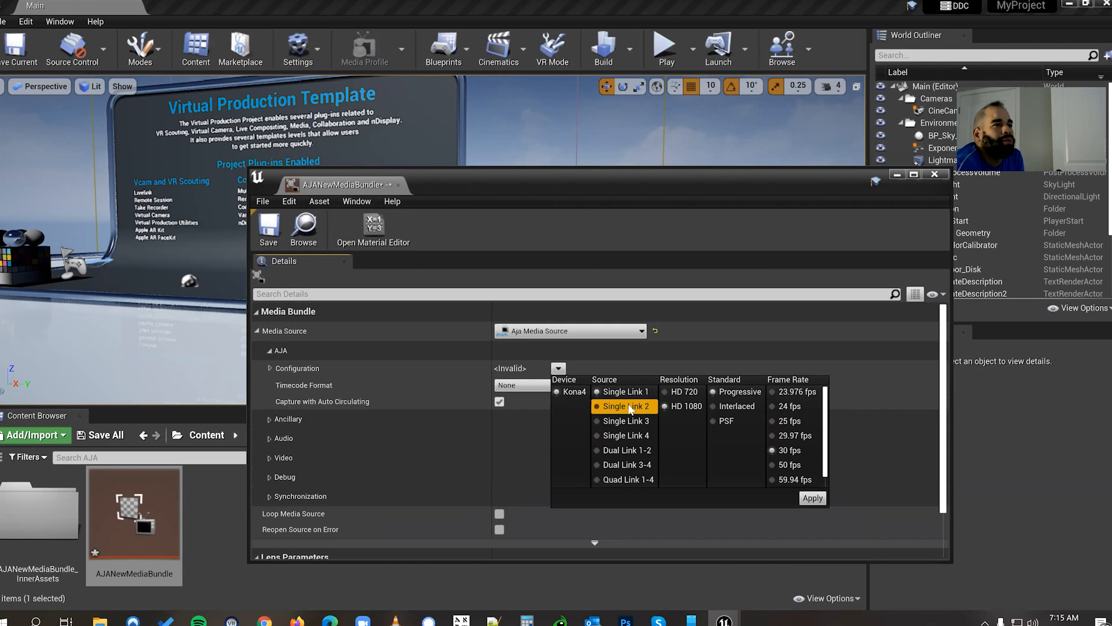
mouse_move(630, 417)
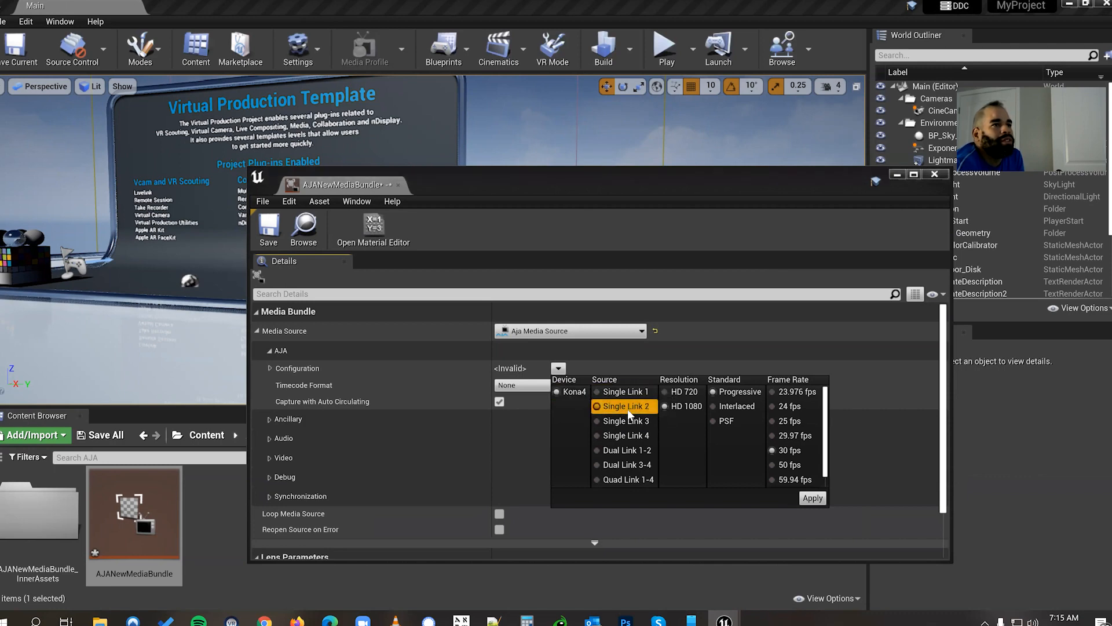
mouse_move(714, 460)
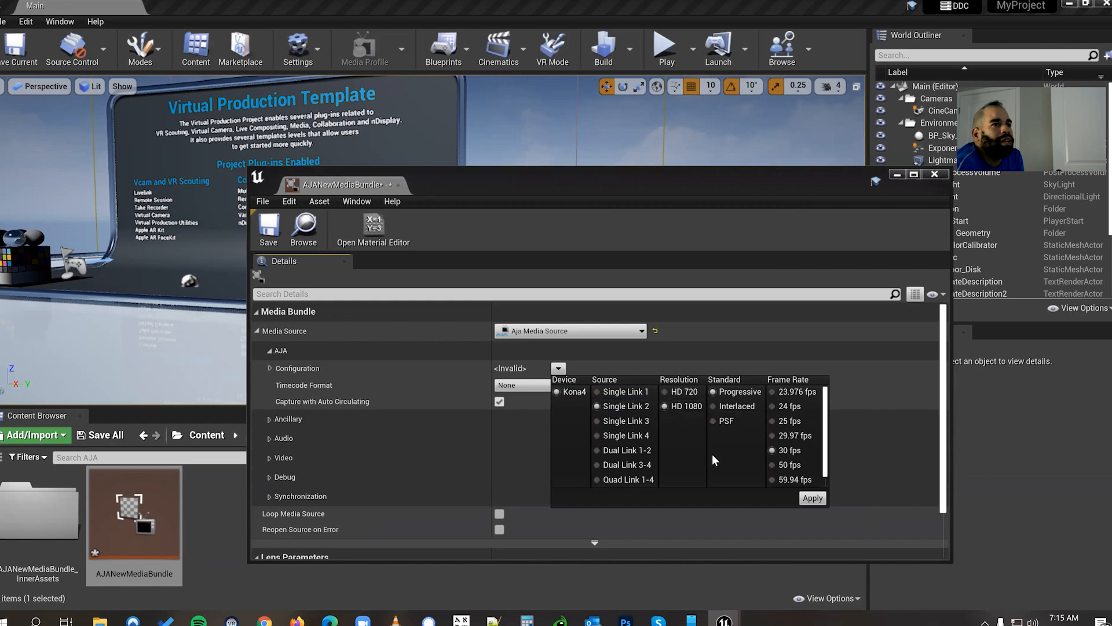
click(793, 435)
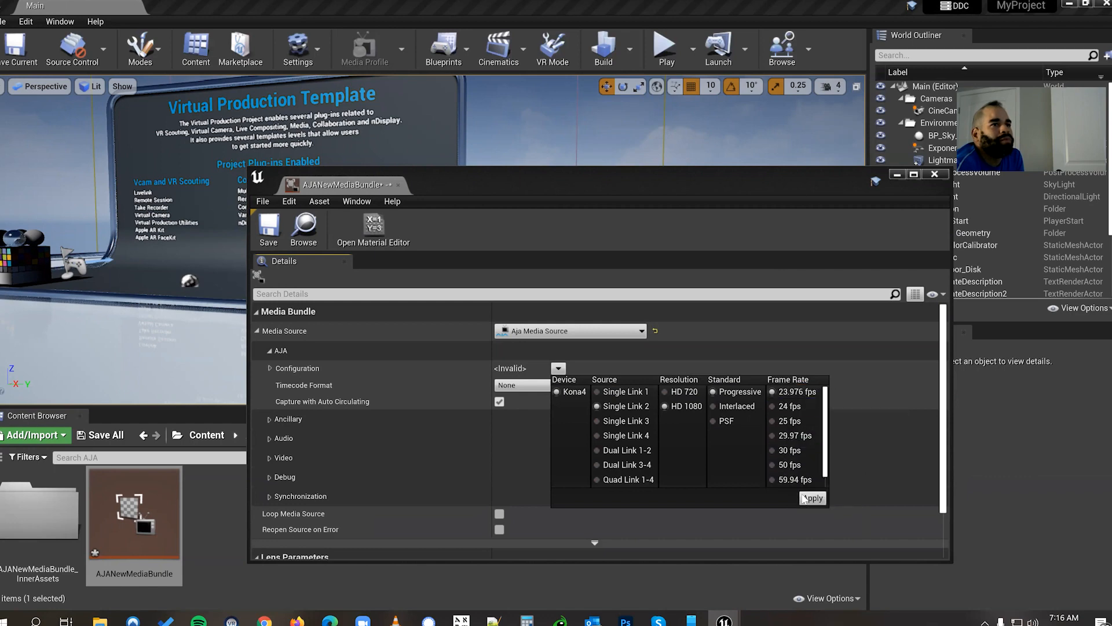
click(813, 498)
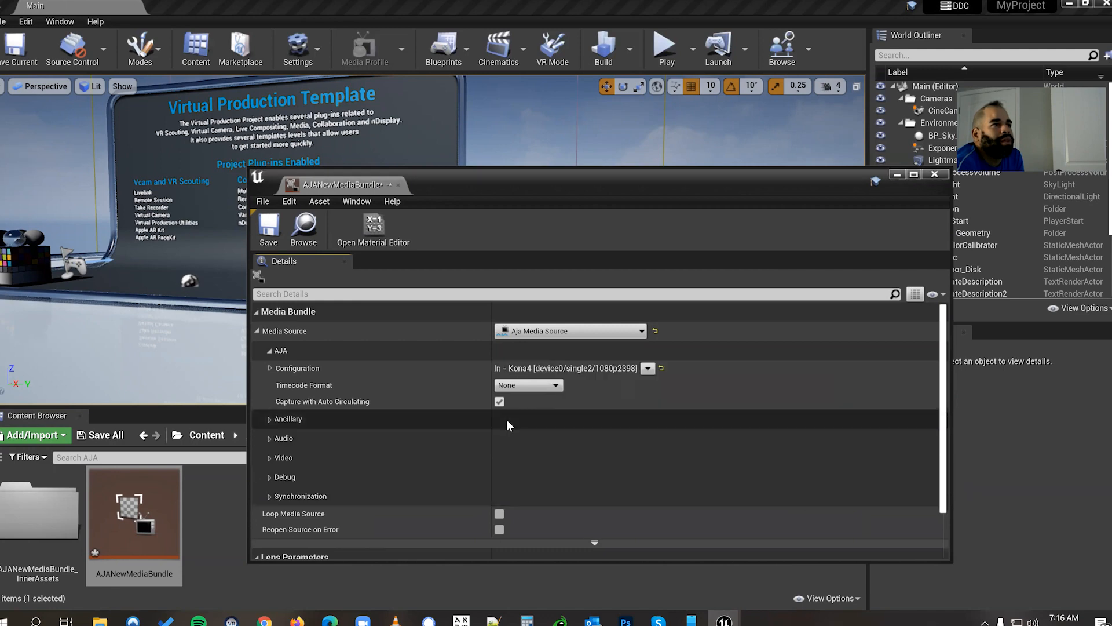
mouse_move(284, 458)
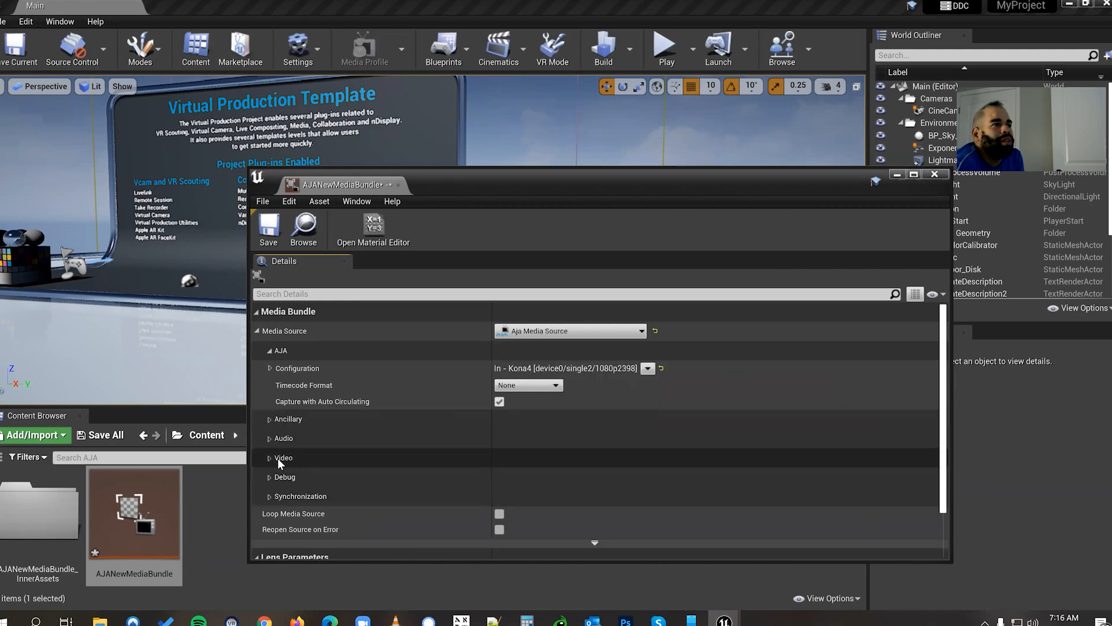
Step: Set the video Color Format to 10bit YUV and close the bundle editor
click(284, 457)
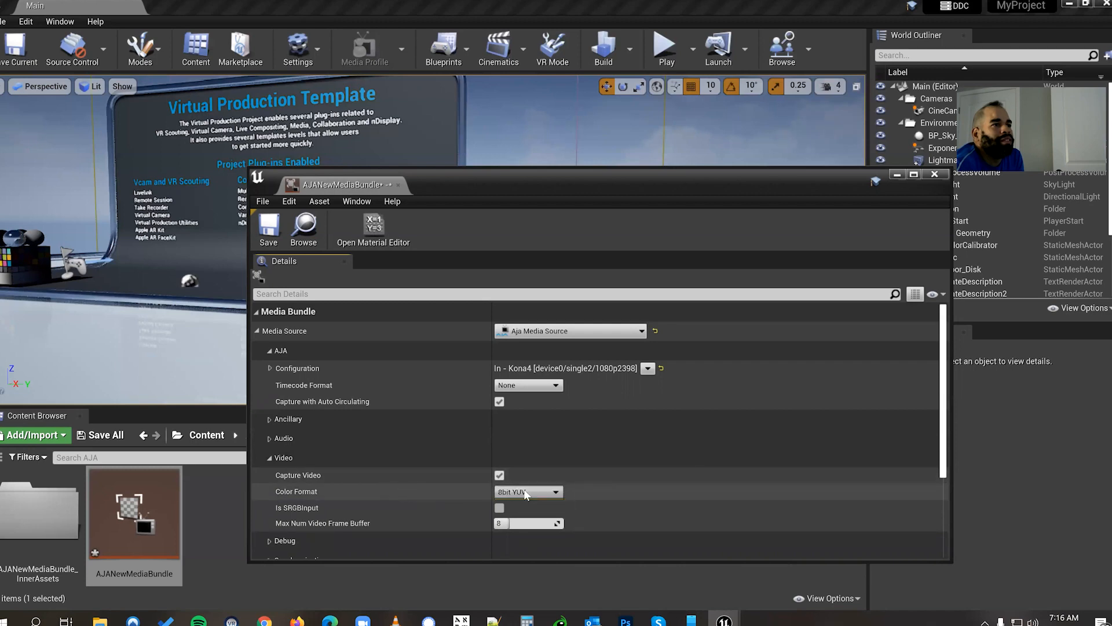
click(528, 491)
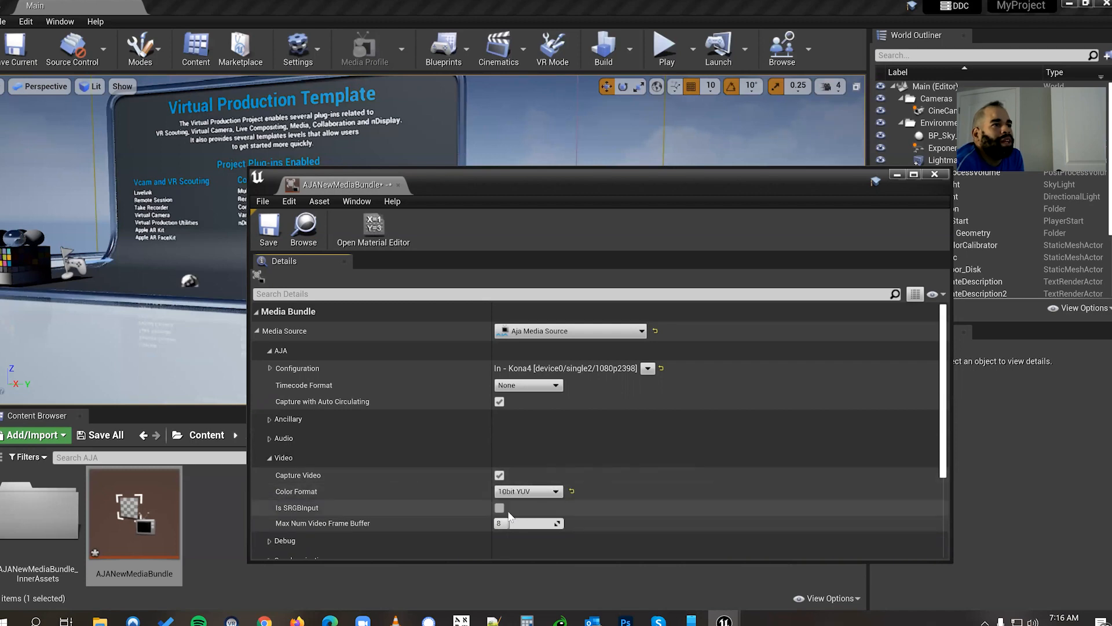
mouse_move(528, 491)
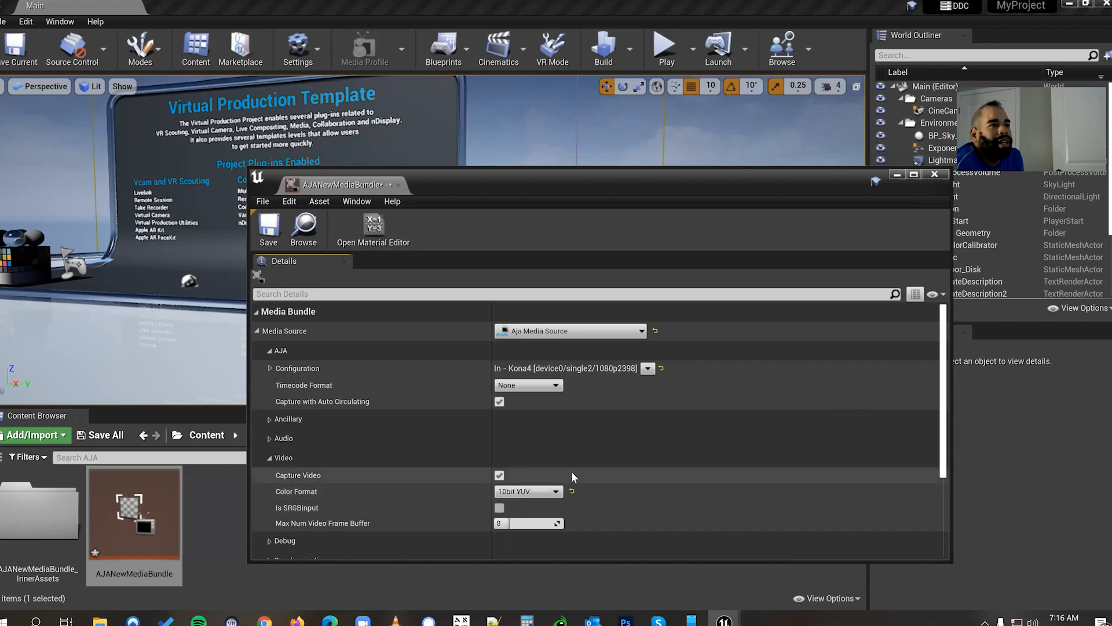
mouse_move(543, 475)
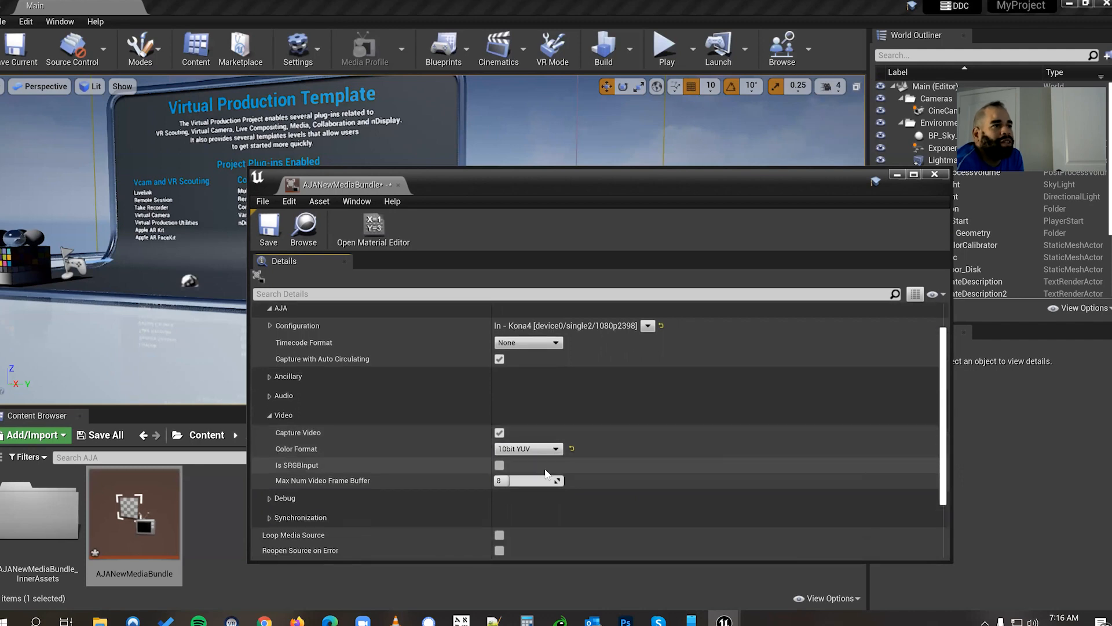
mouse_move(528, 448)
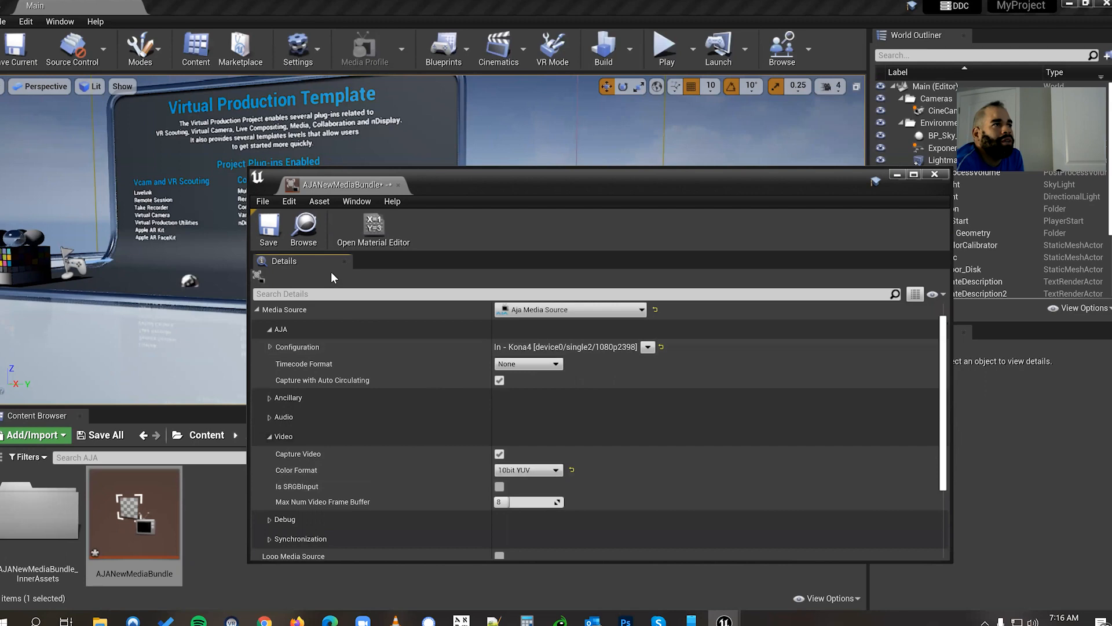
click(268, 227)
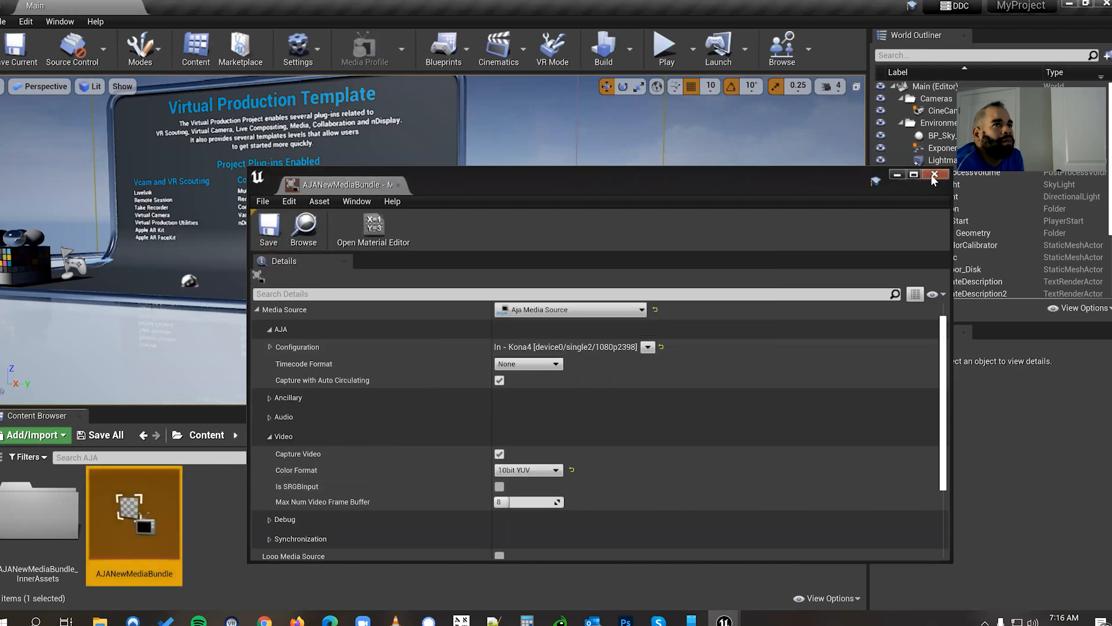
click(935, 174)
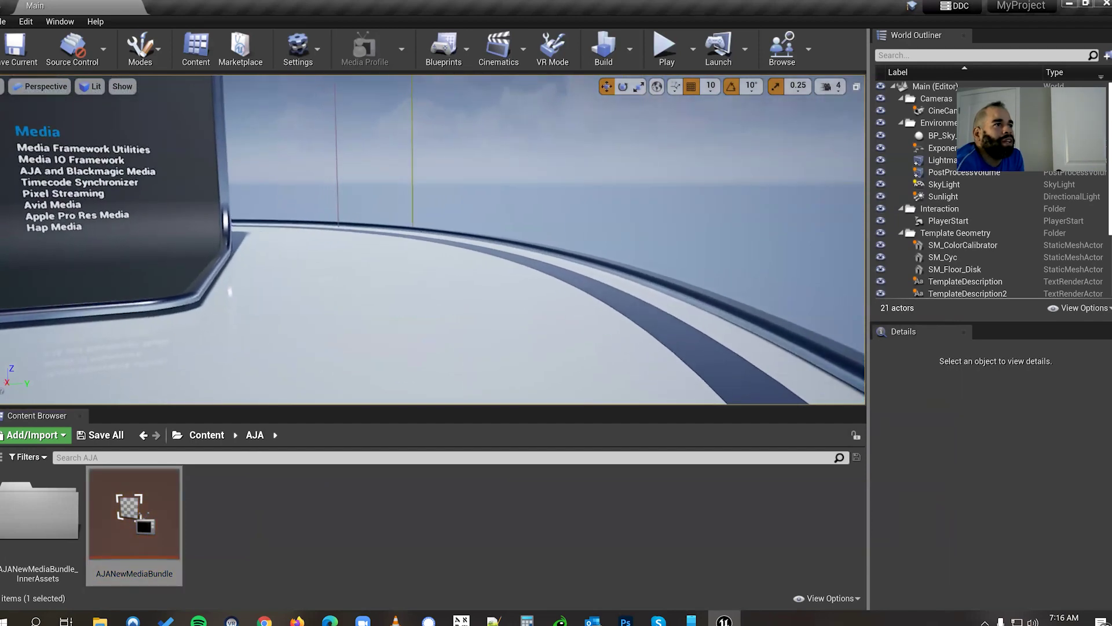
mouse_move(136, 528)
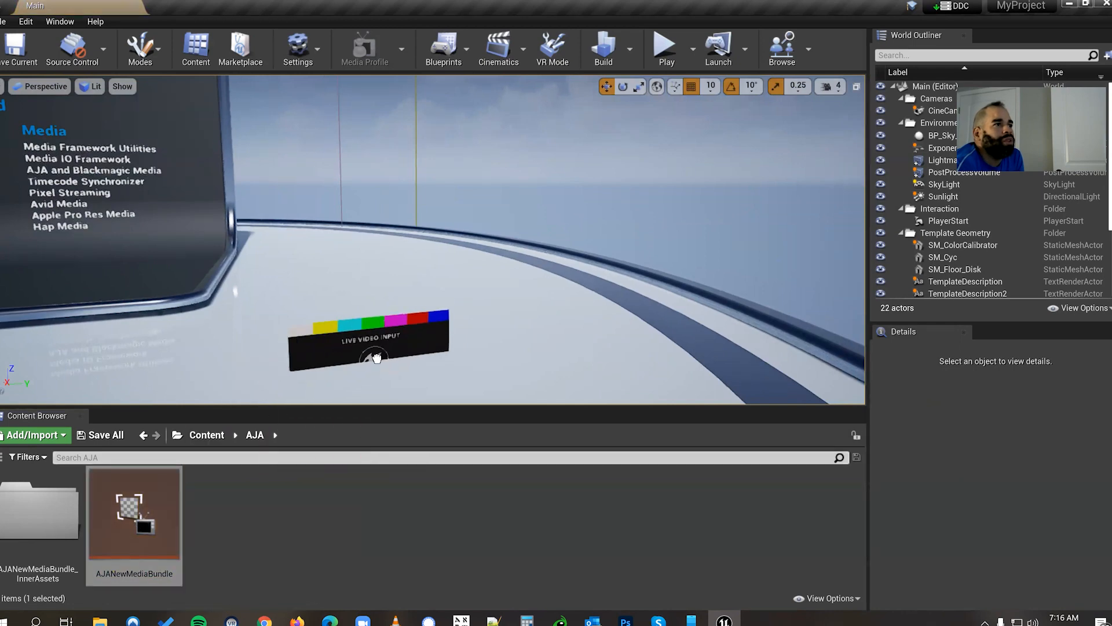
Step: Drop AJANewMediaBundle onto the level floor as a live video input board
click(369, 340)
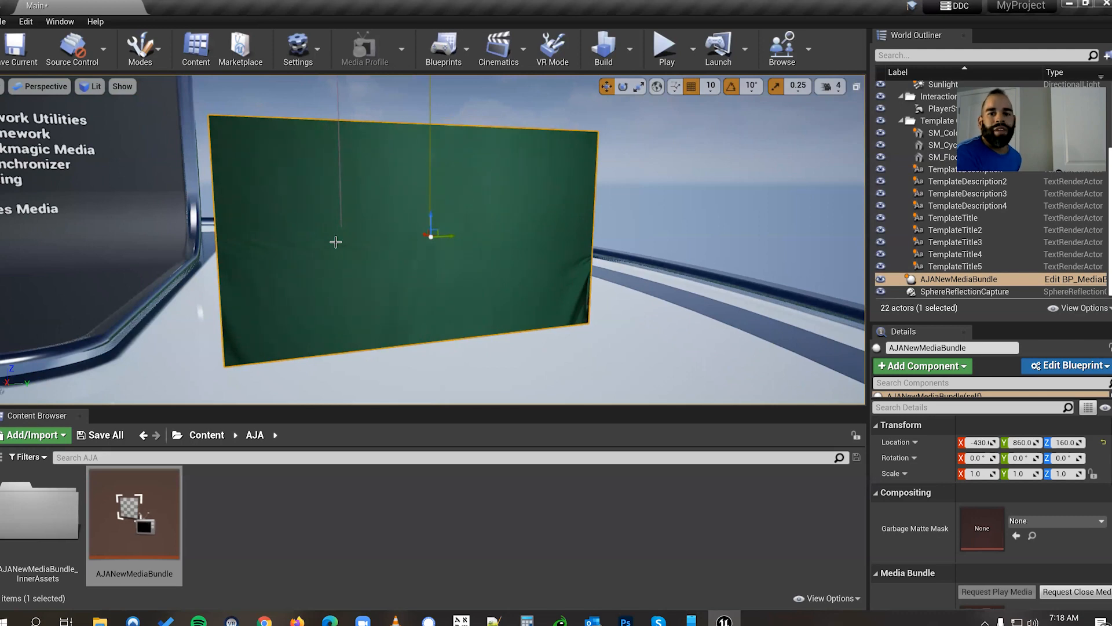
mouse_move(348, 252)
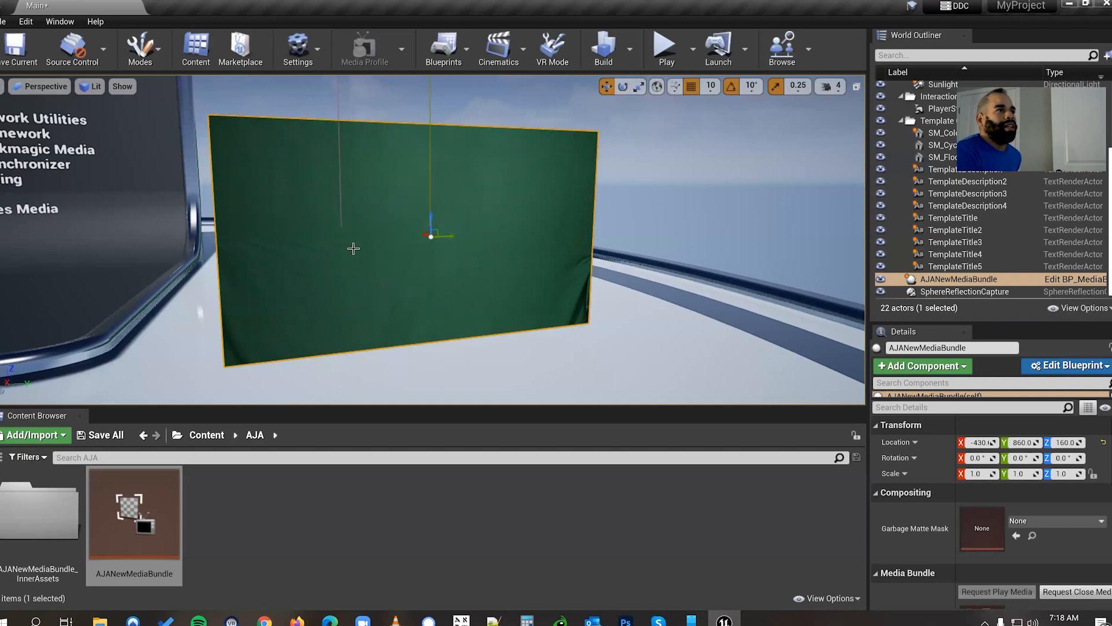
mouse_move(408, 235)
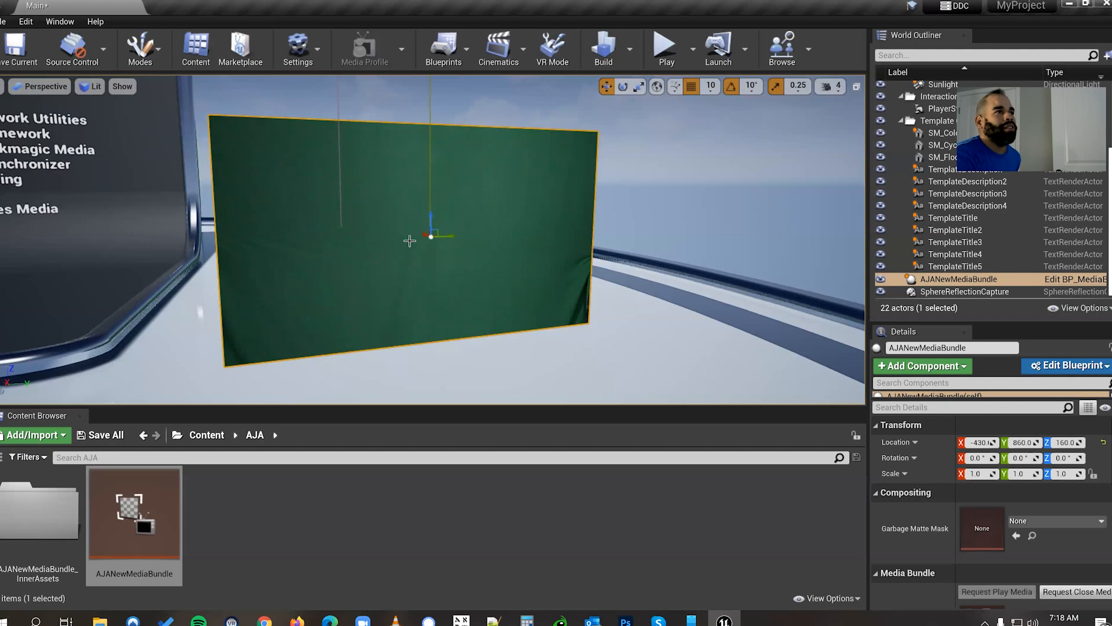
mouse_move(420, 237)
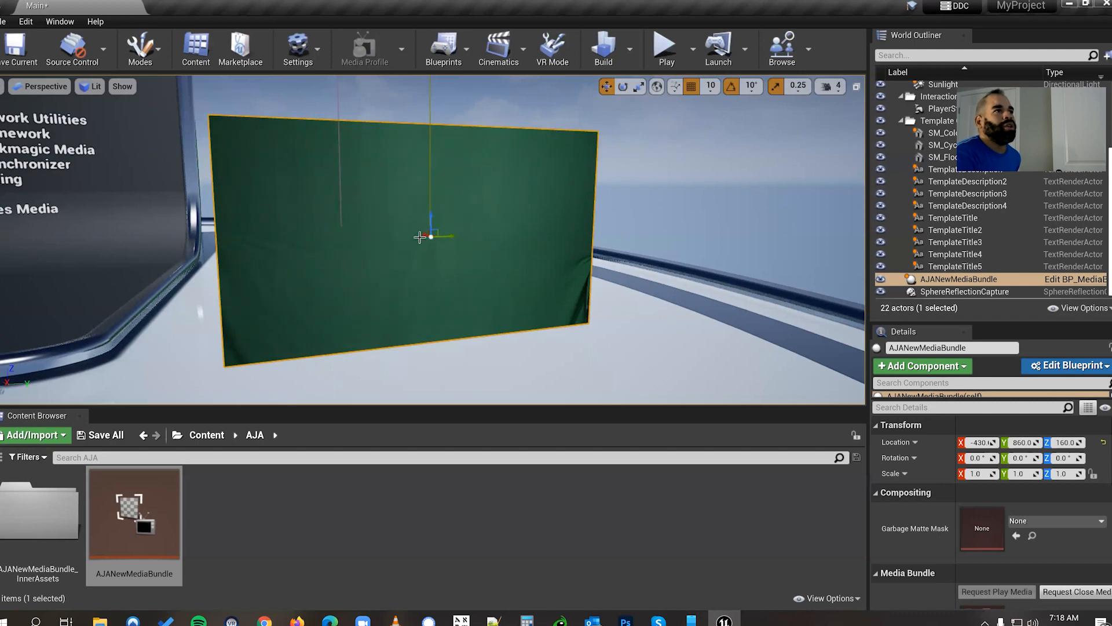
mouse_move(439, 212)
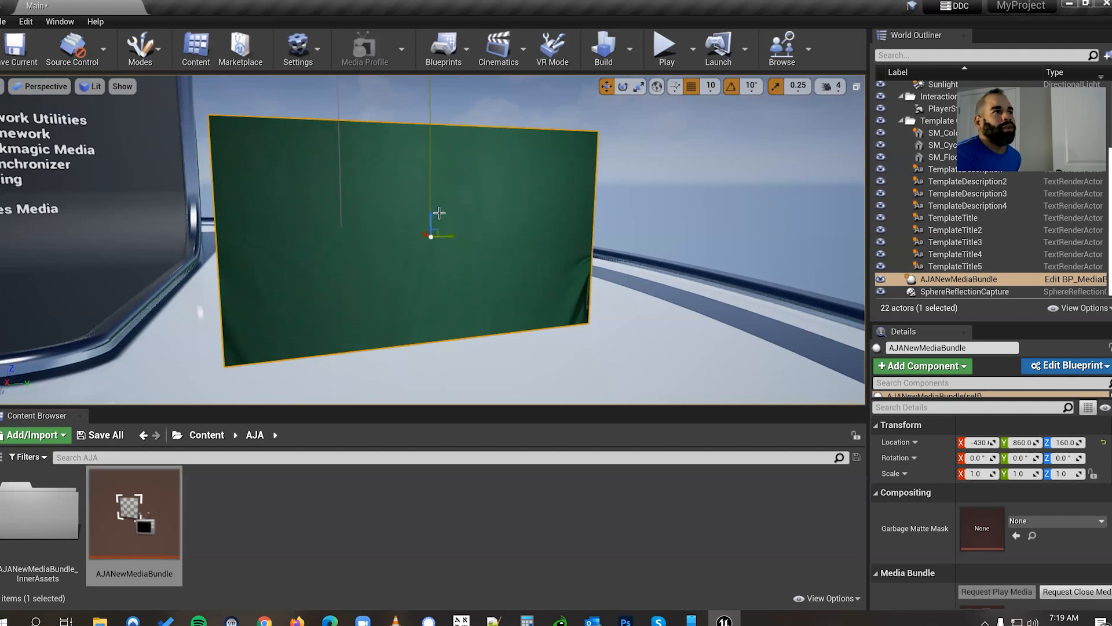